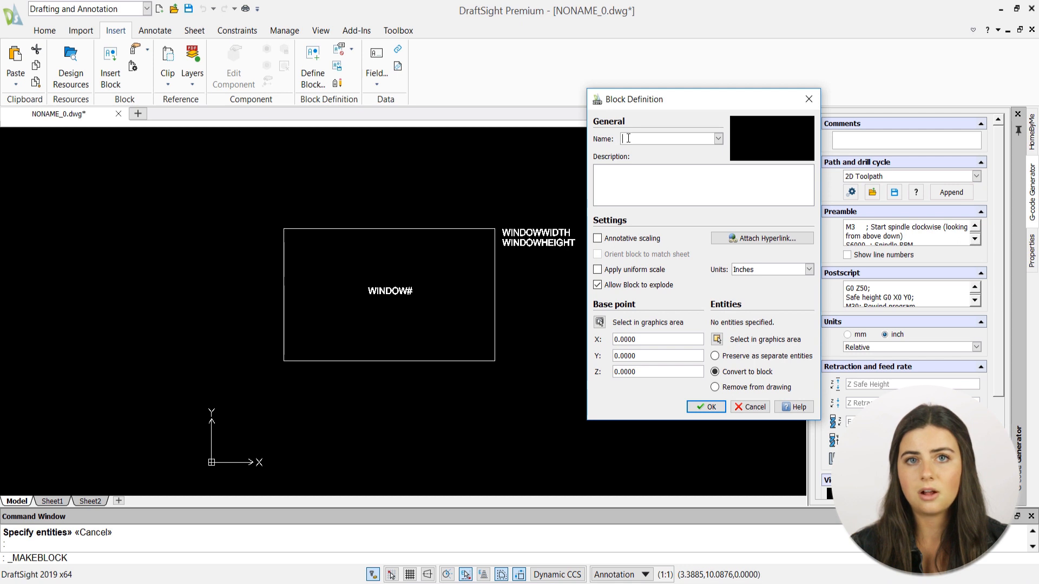
# Step: Name the new block definition 'Window #'
pyautogui.write('Window')
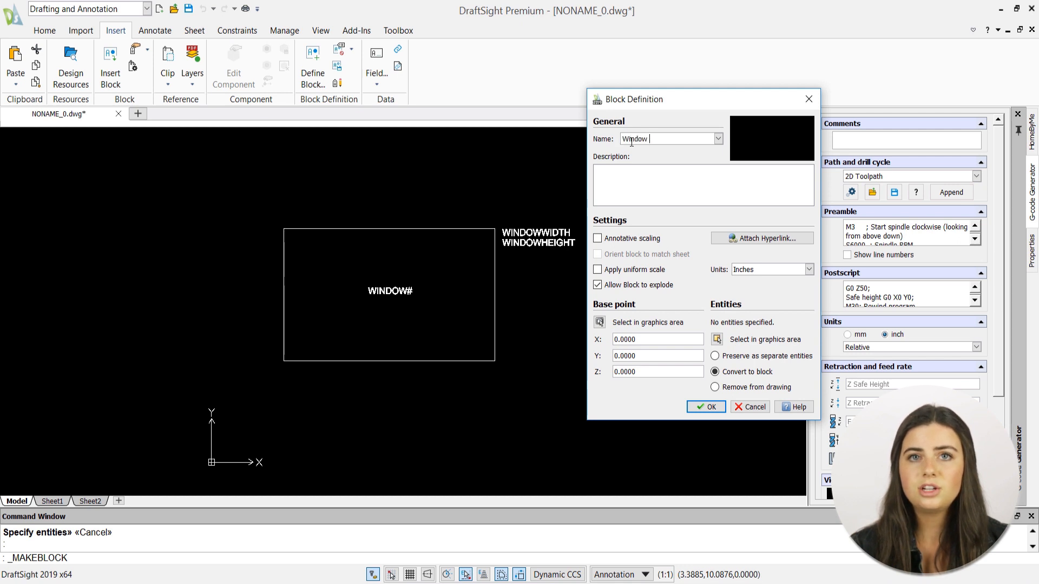
pyautogui.write('#')
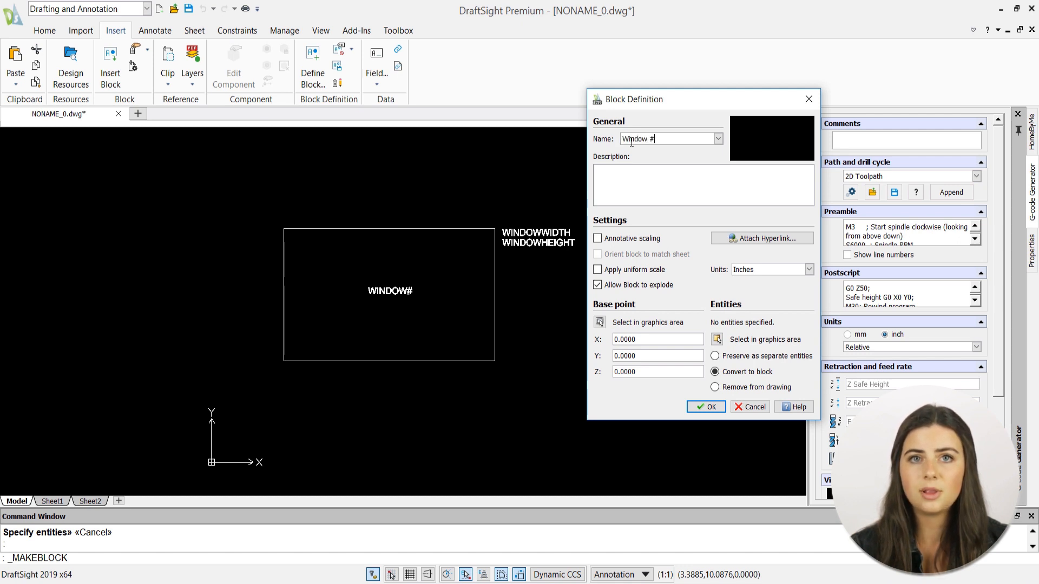
pyautogui.moveTo(717, 339)
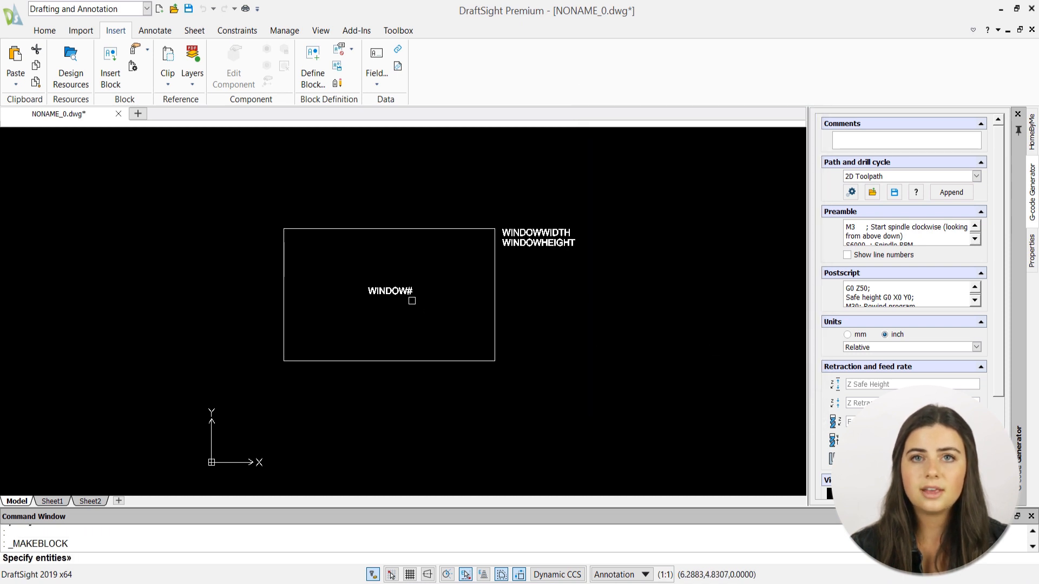
# Step: Select the rectangle and the WINDOW#, WINDOWWIDTH, WINDOWHEIGHT attributes as the block's entities
pyautogui.click(390, 291)
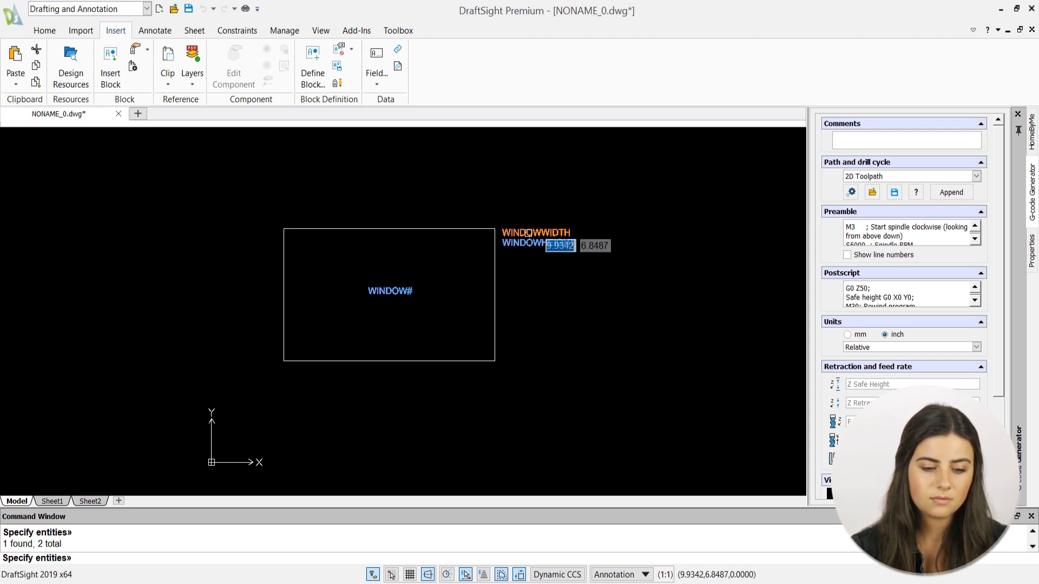
pyautogui.click(499, 267)
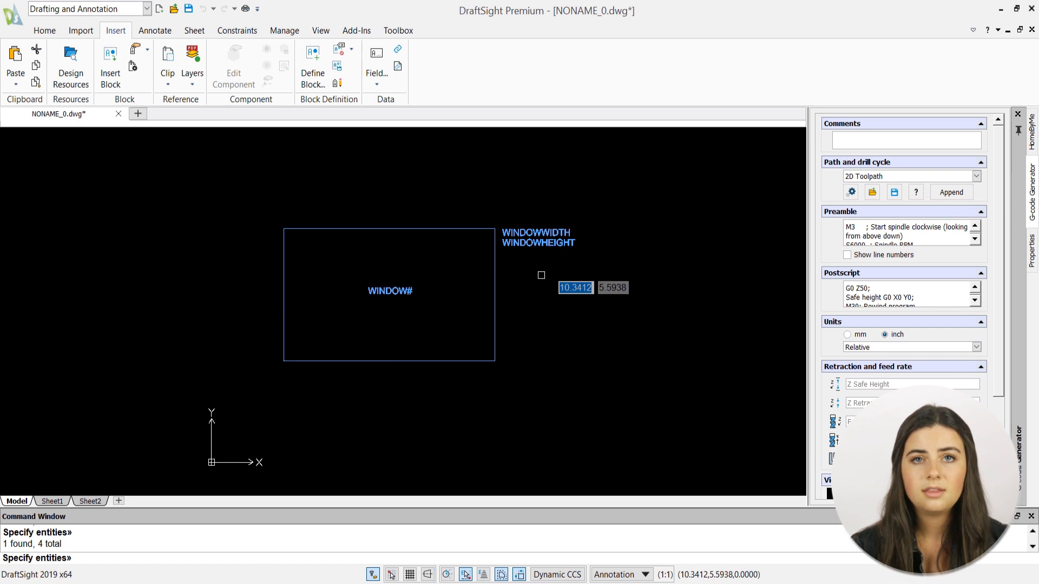
pyautogui.click(312, 60)
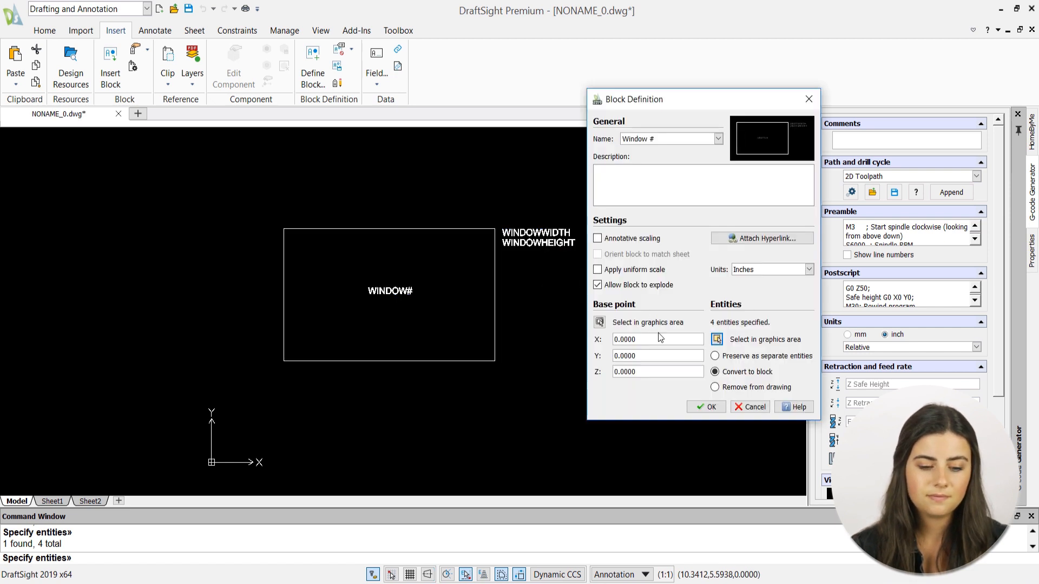
# Step: Create the Window # block and accept the default attribute values so it shows 1
pyautogui.click(705, 407)
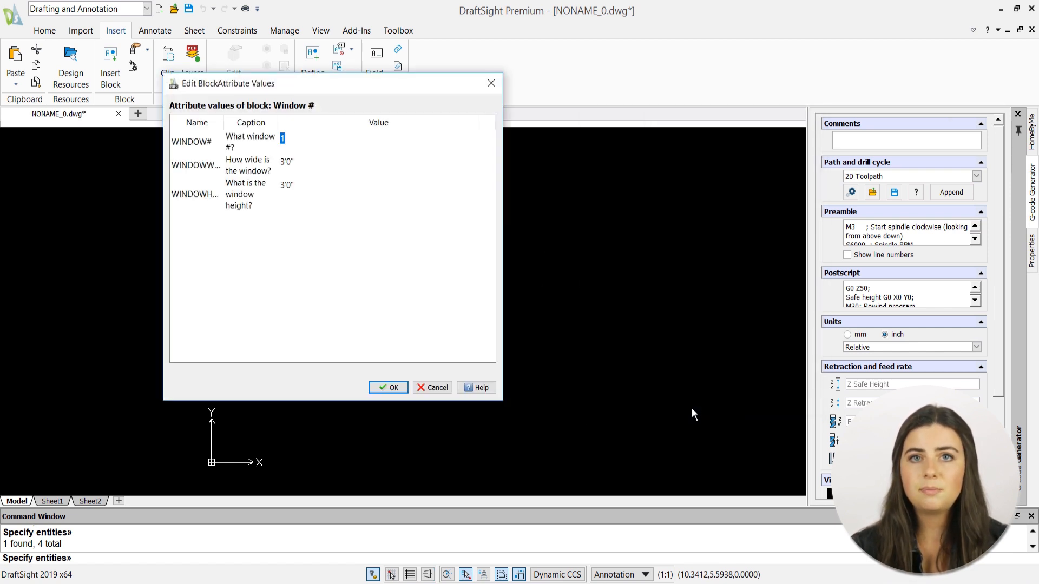
pyautogui.moveTo(458, 338)
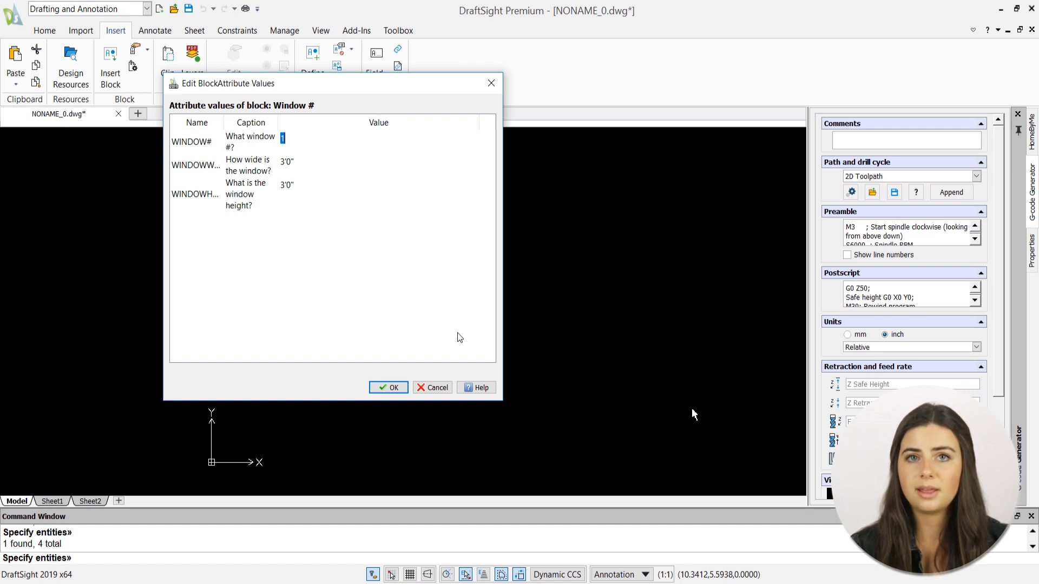
pyautogui.moveTo(388, 388)
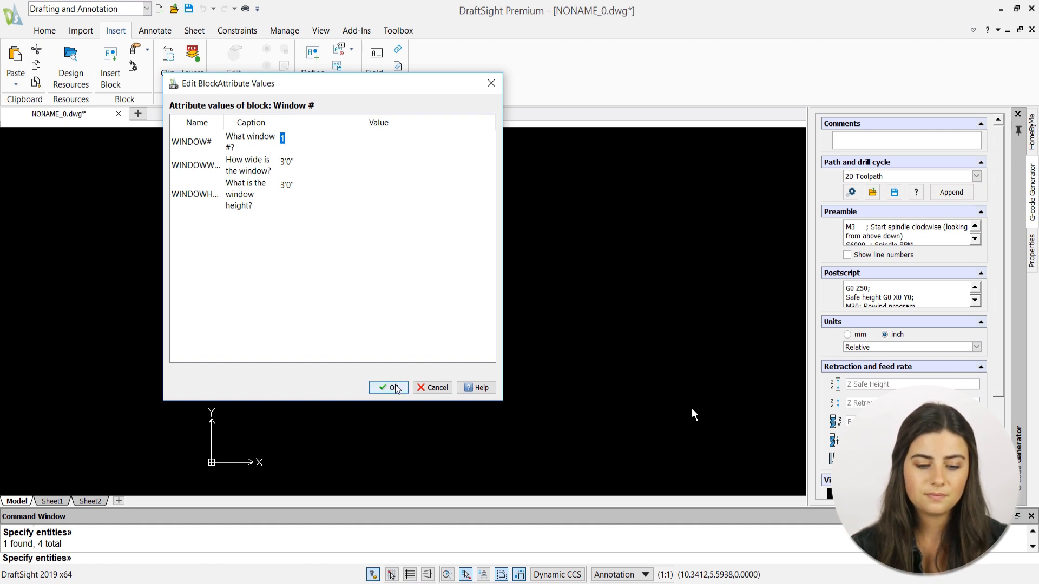
pyautogui.click(389, 387)
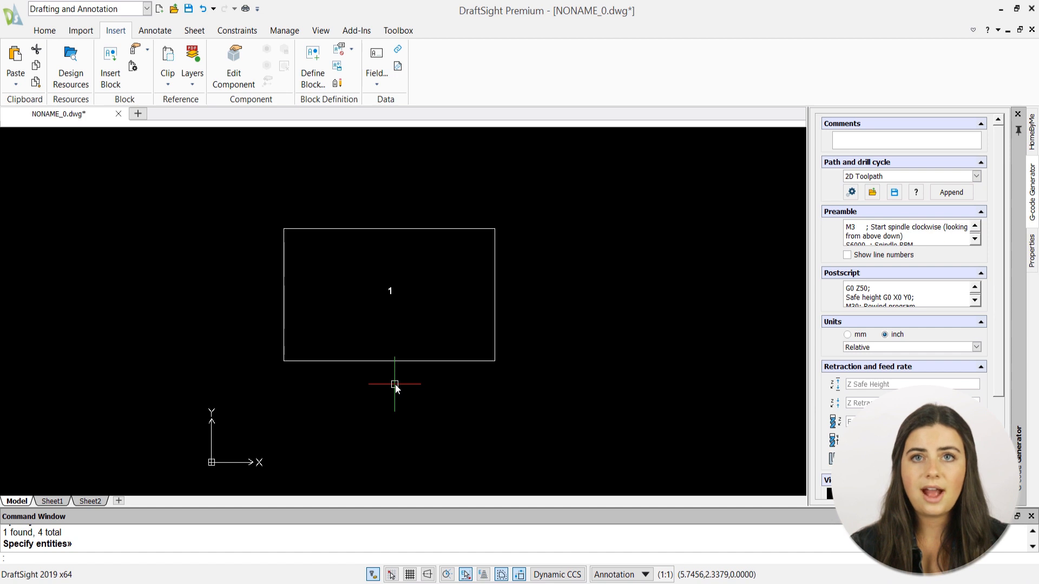